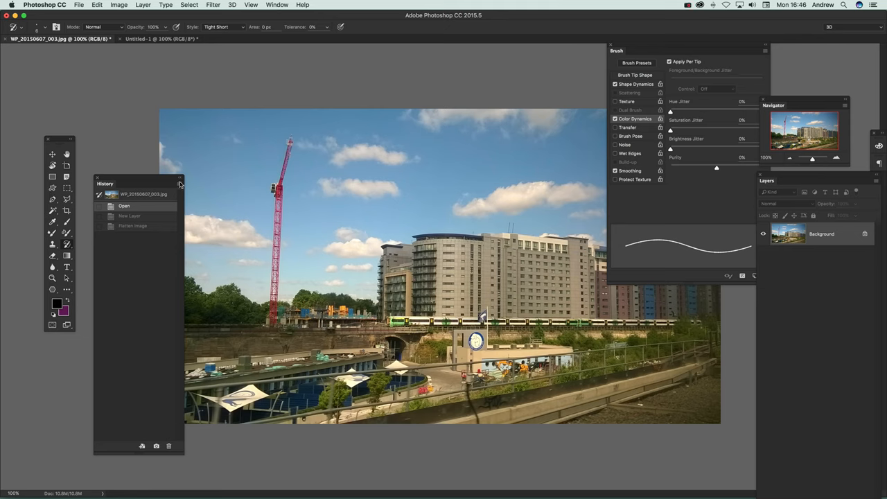
# Save Snapshot 1 of the original photo from the History panel menu.
pyautogui.click(179, 184)
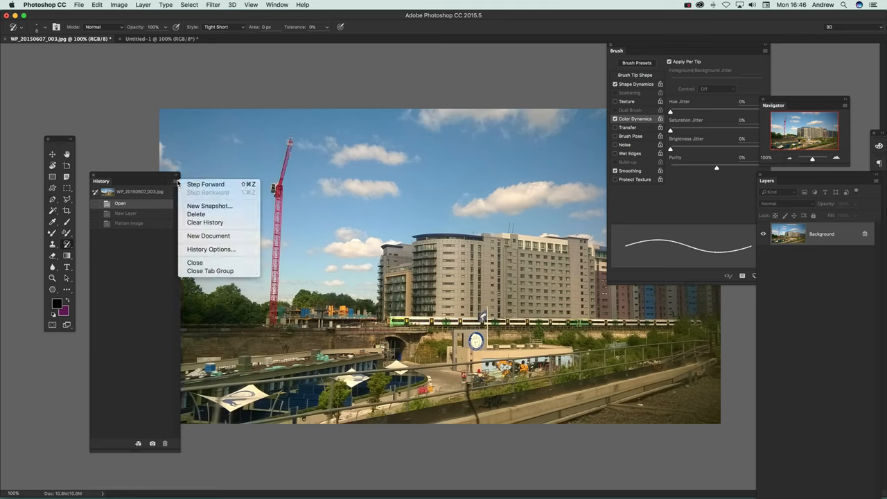
pyautogui.click(210, 206)
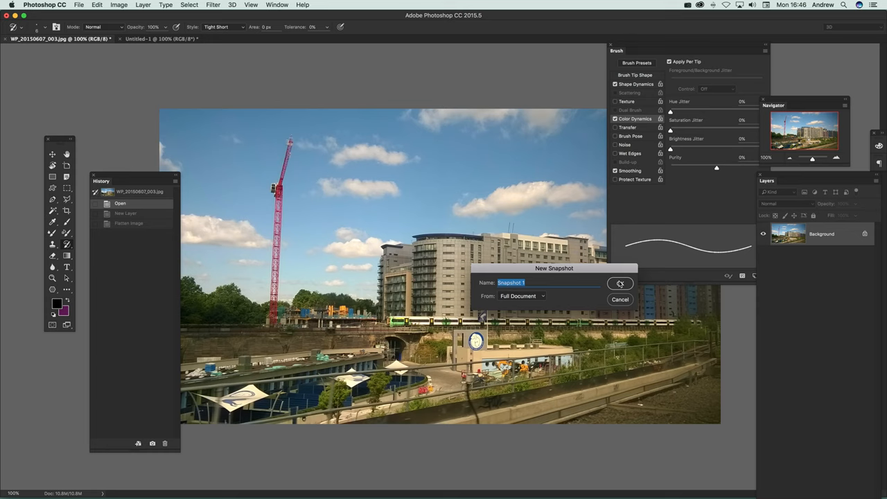
pyautogui.click(620, 283)
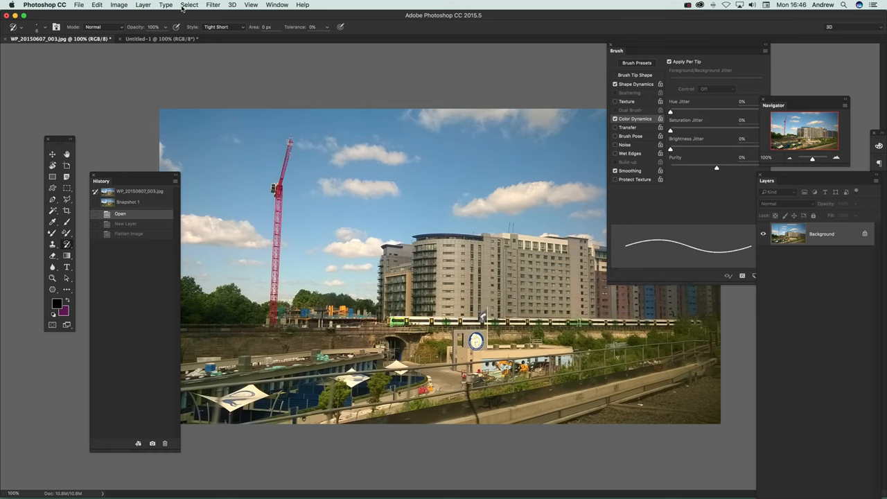
# Apply a Gaussian Blur with a 12-pixel radius to the photo.
pyautogui.click(213, 5)
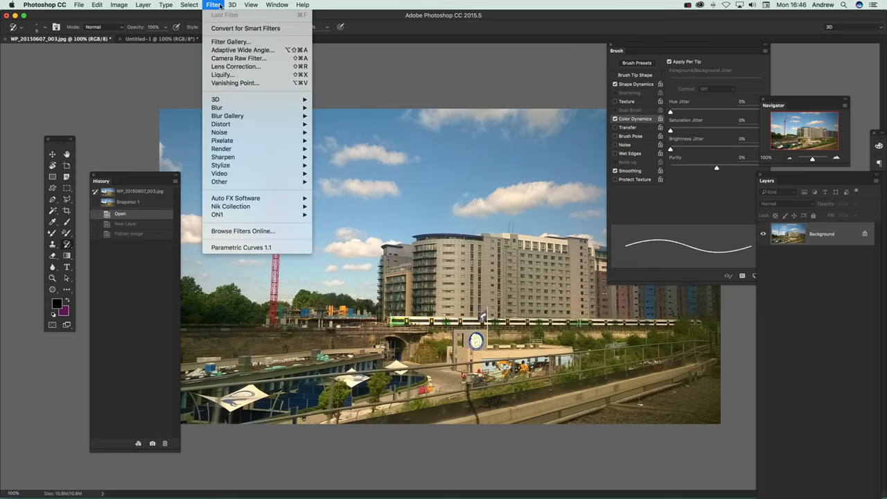
pyautogui.moveTo(239, 58)
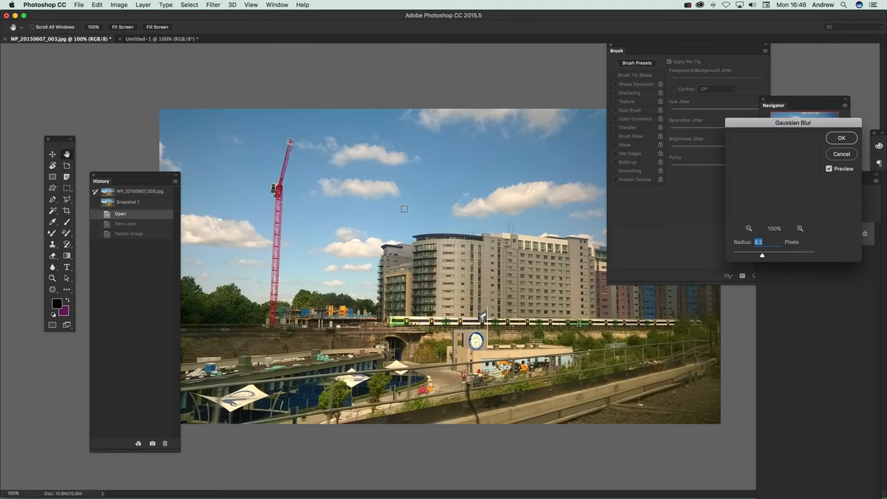
pyautogui.moveTo(762, 255); pyautogui.dragTo(767, 255)
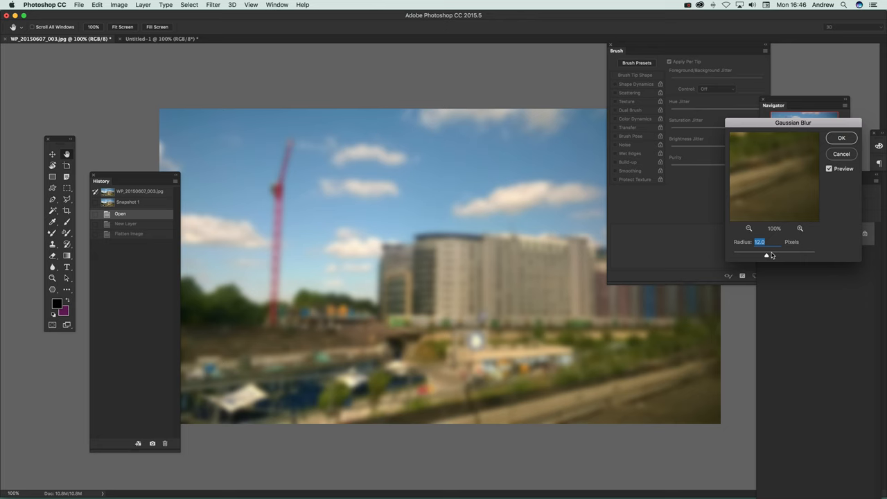
pyautogui.click(842, 138)
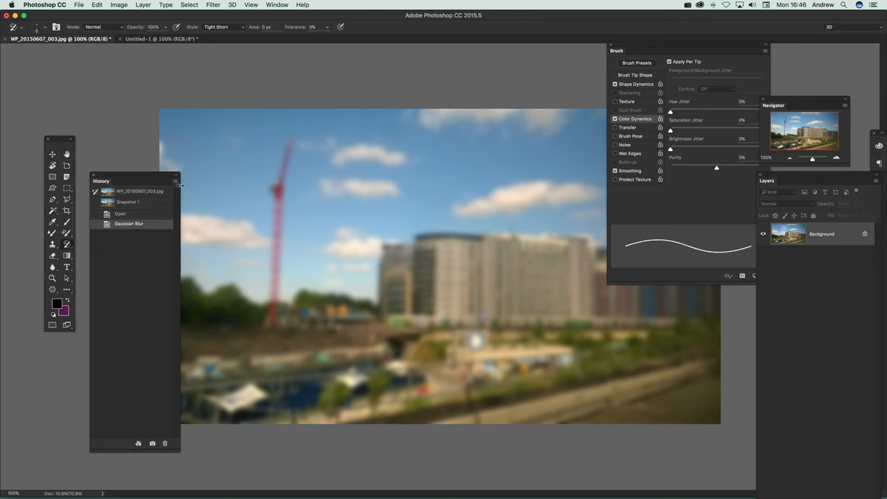
# Save the blurred image as Snapshot 2 and revert to the unblurred Open state.
pyautogui.click(152, 444)
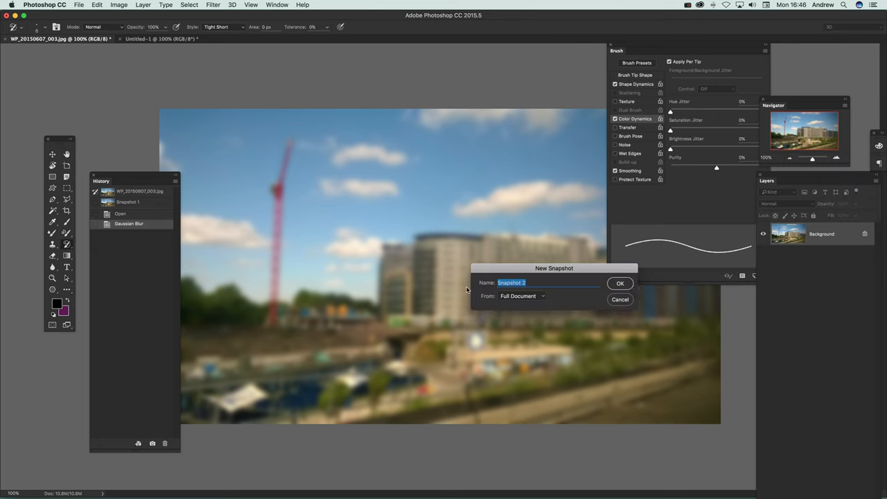
pyautogui.click(620, 282)
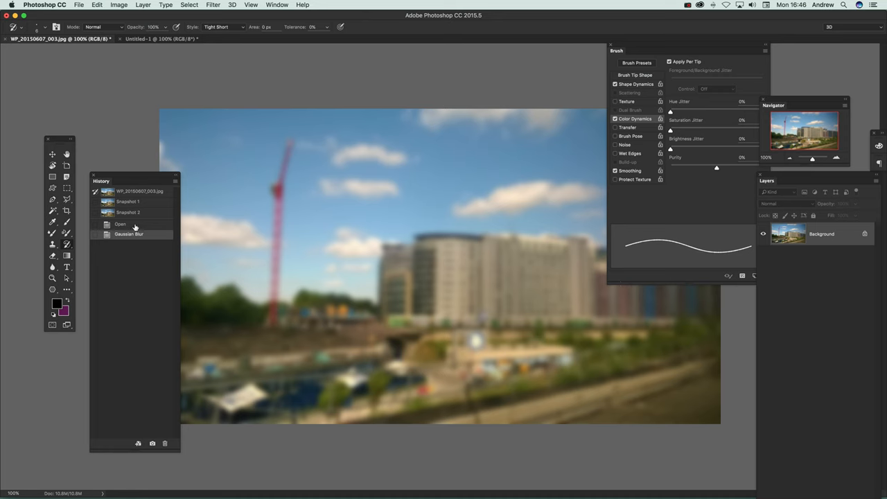
pyautogui.click(120, 224)
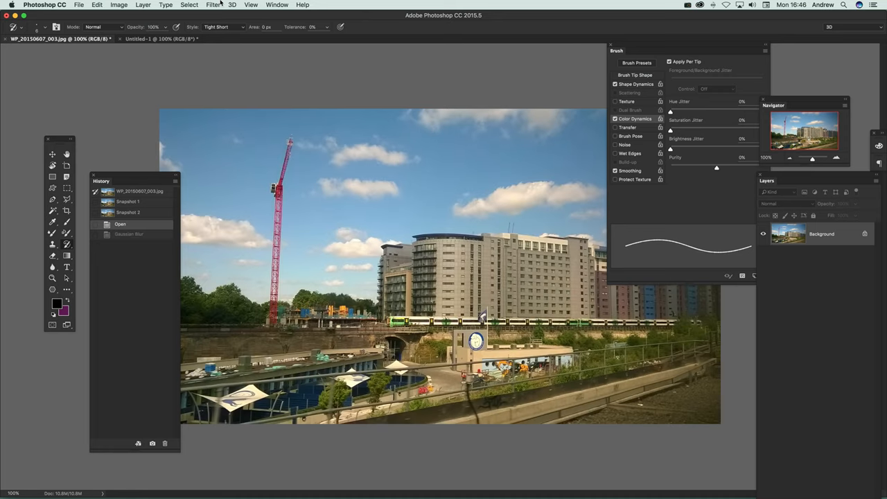
# Darken the photo in Camera Raw with exposure -1.50 and sharply reduced highlights.
pyautogui.click(214, 5)
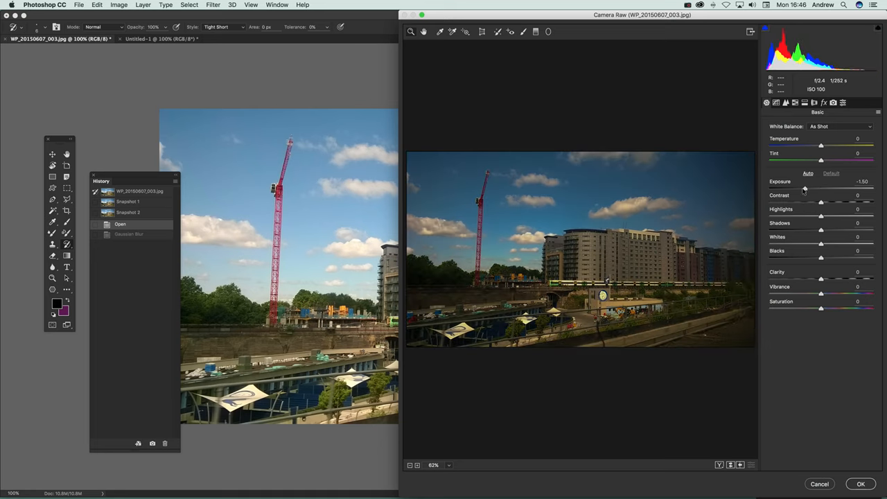
pyautogui.moveTo(821, 202); pyautogui.dragTo(831, 202)
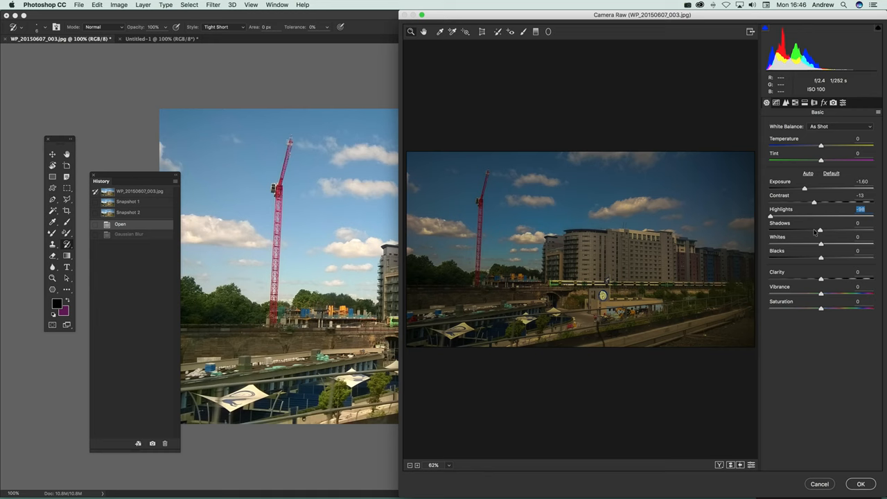
pyautogui.moveTo(821, 230); pyautogui.dragTo(776, 230)
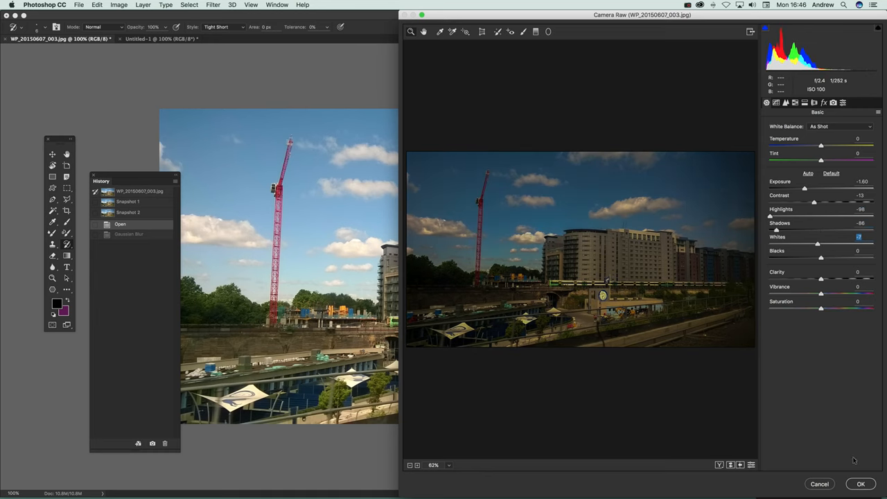
pyautogui.click(861, 484)
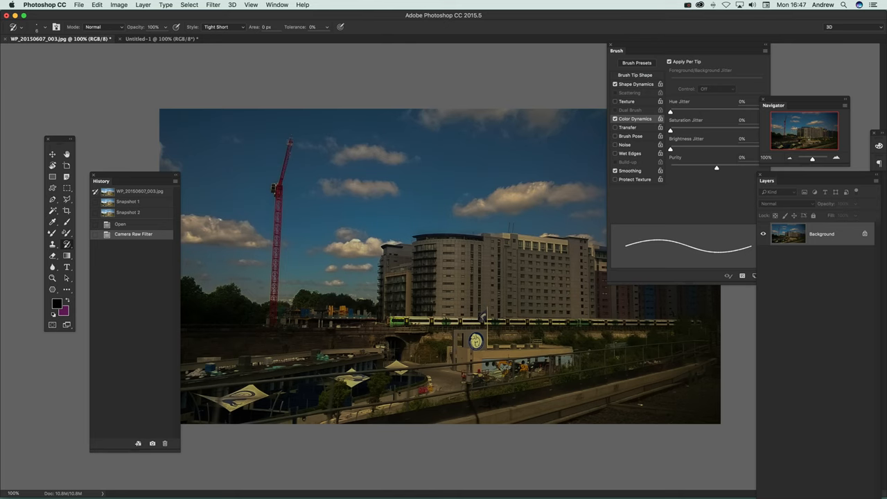
pyautogui.moveTo(168, 183)
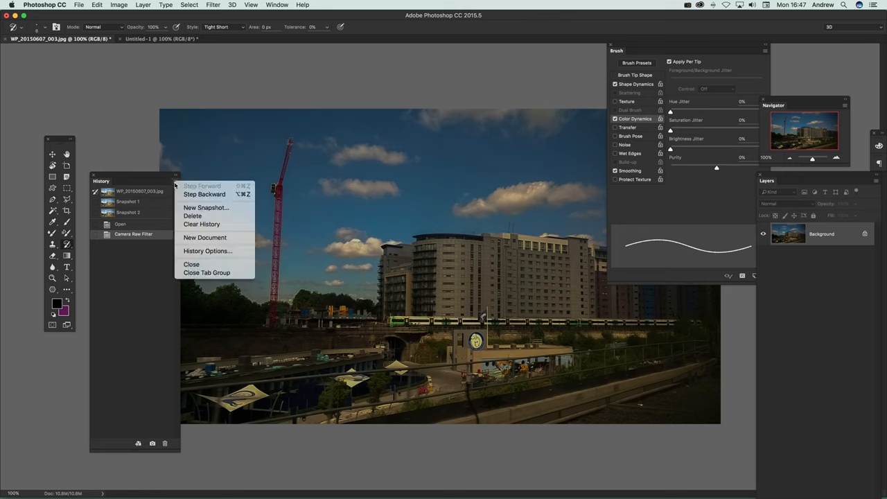
# Save the darkened photo as Snapshot 3.
pyautogui.click(205, 208)
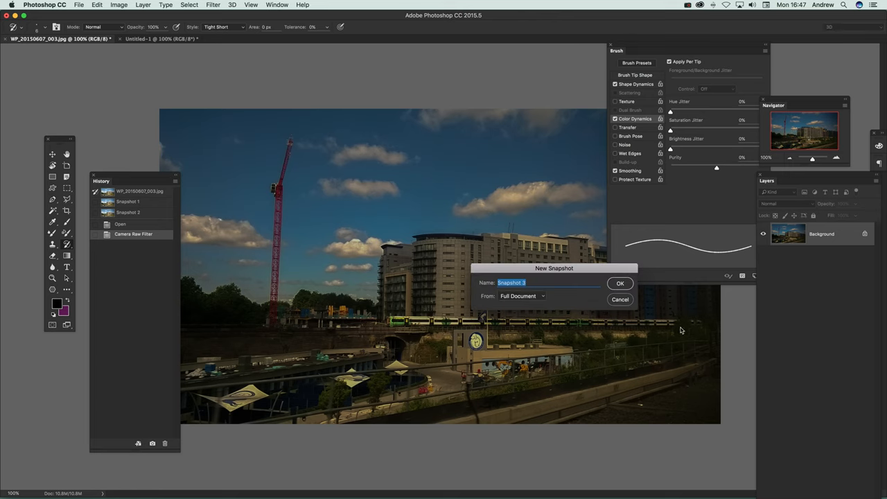
pyautogui.click(620, 283)
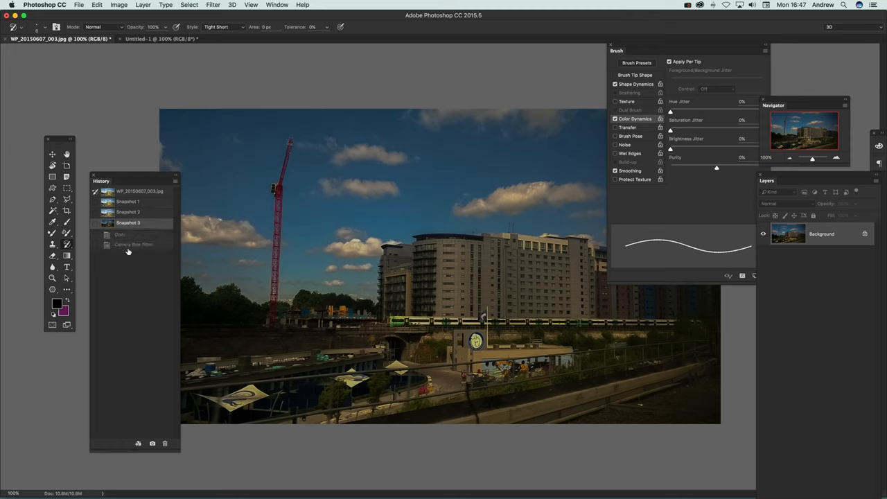
# Return to the original-photo snapshot and add a new empty Layer 1 above Background.
pyautogui.click(127, 202)
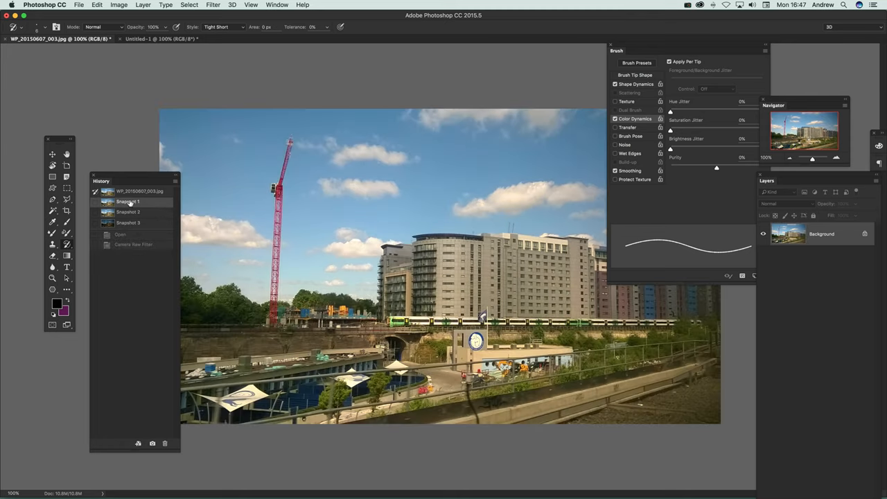
pyautogui.click(128, 201)
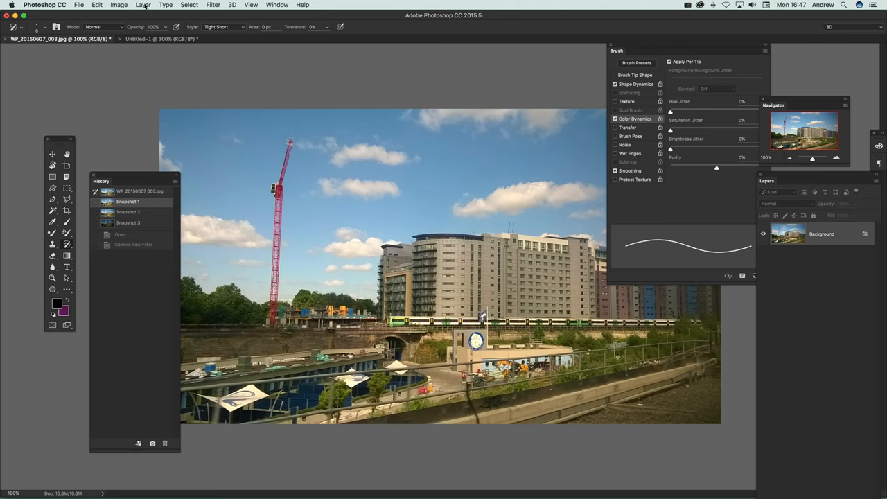
pyautogui.click(143, 5)
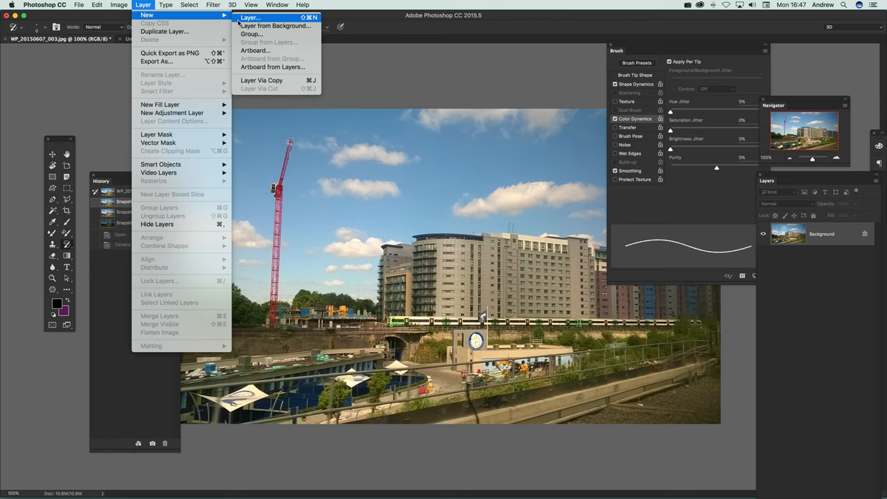
pyautogui.click(250, 17)
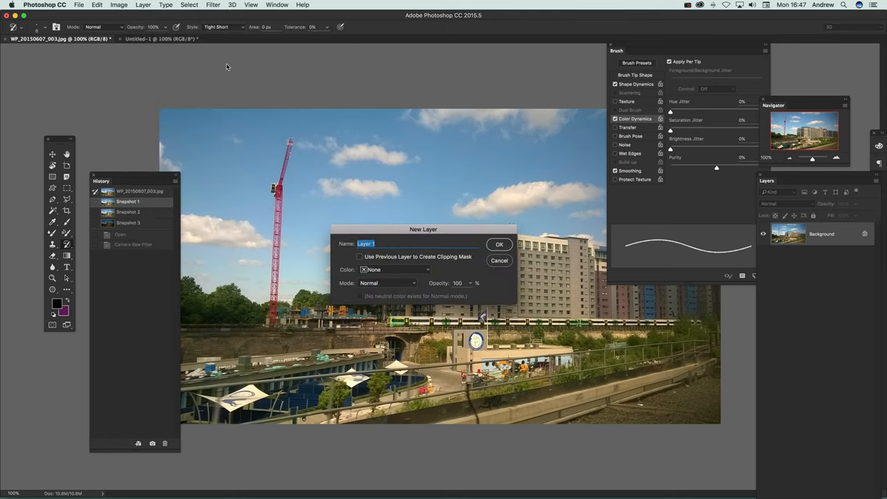
pyautogui.moveTo(215, 71)
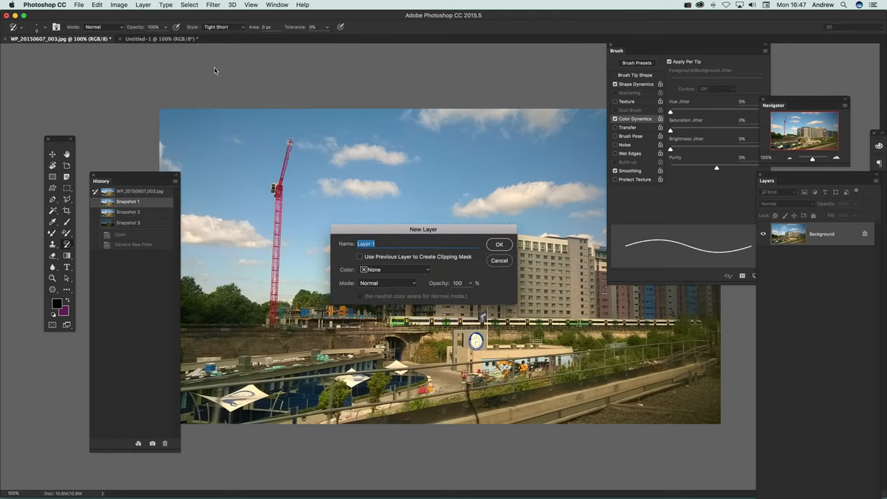
pyautogui.moveTo(482, 220)
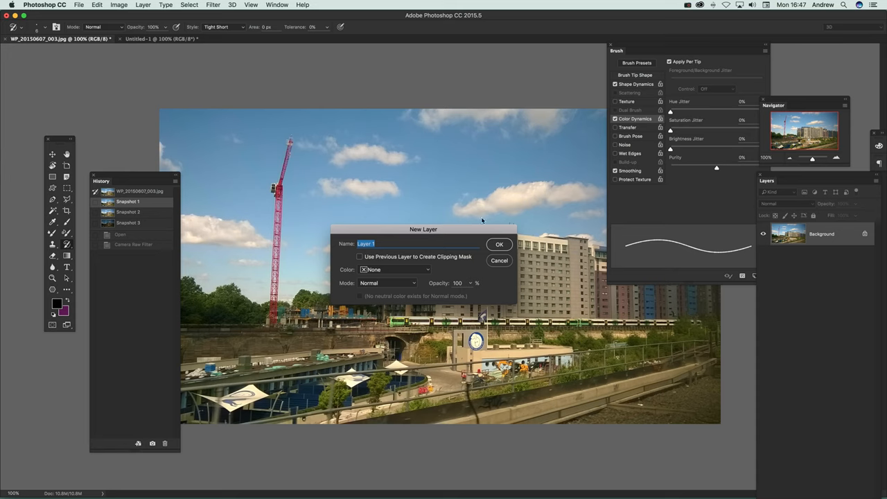
pyautogui.click(499, 244)
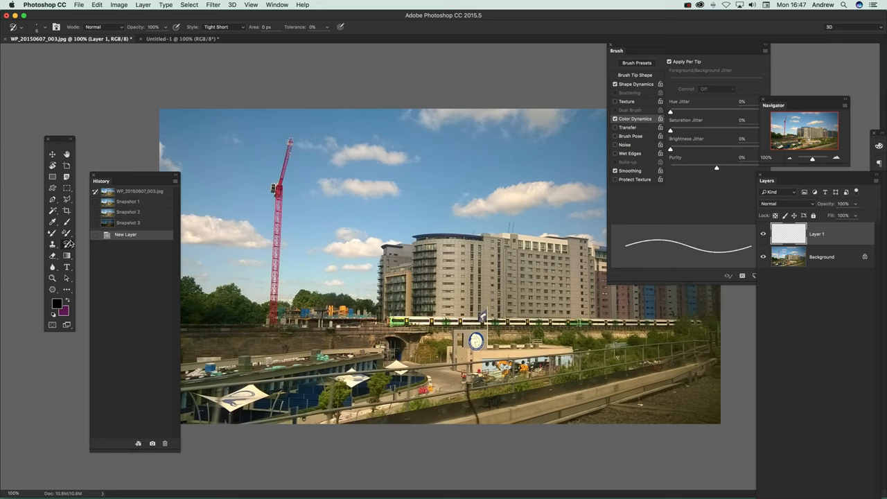
pyautogui.moveTo(72, 247)
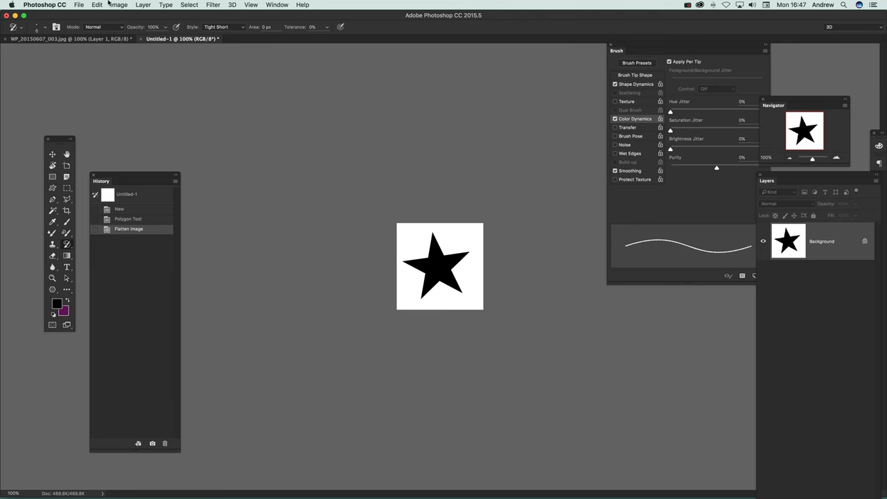
# Define the black star image as a new brush preset.
pyautogui.click(97, 5)
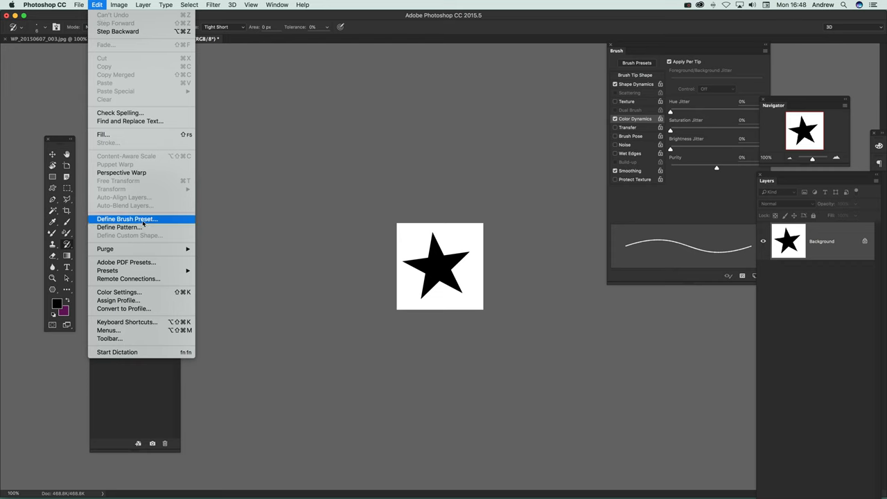
pyautogui.click(127, 219)
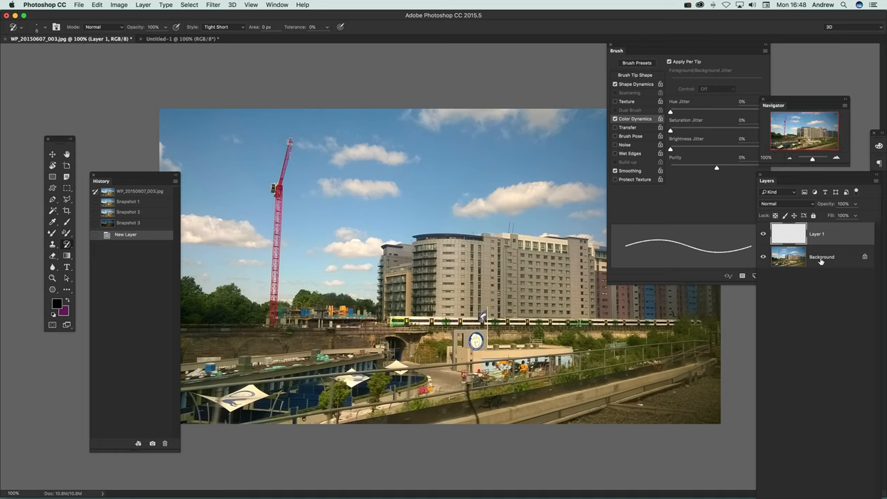
# Fill Layer 1 with black and lower its opacity to about 66% so the photo shows through.
pyautogui.click(97, 5)
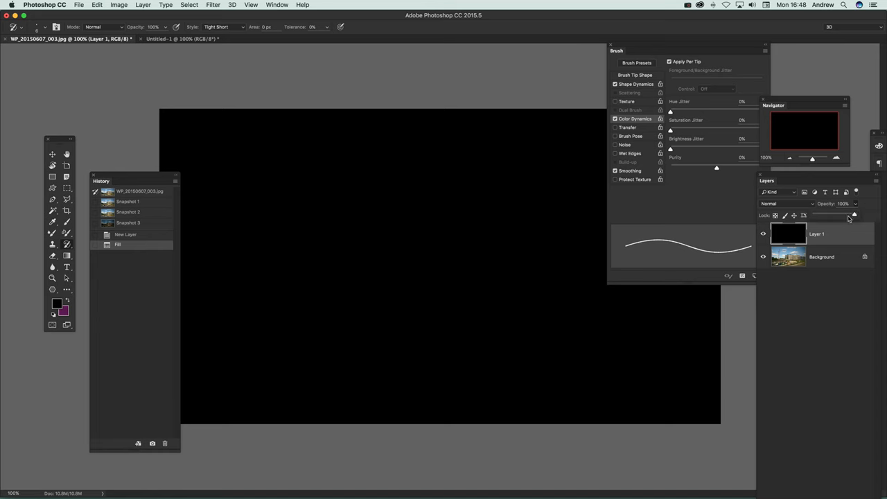
pyautogui.moveTo(849, 215); pyautogui.dragTo(841, 214)
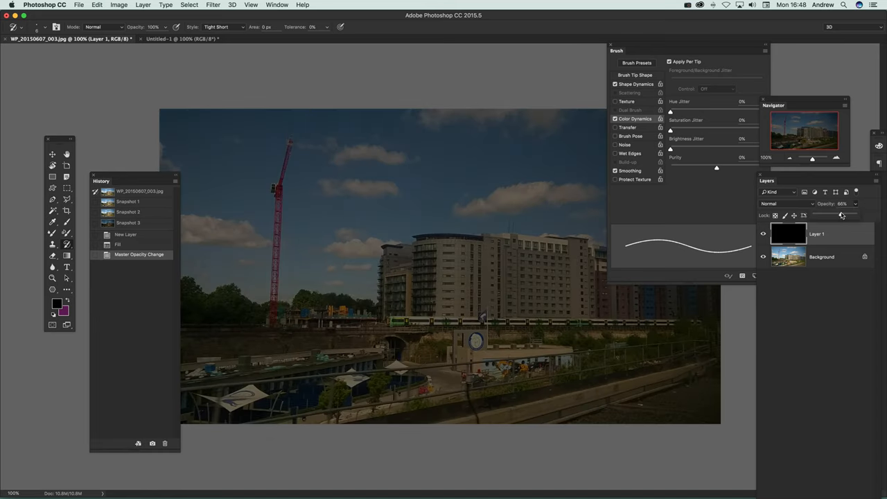
pyautogui.moveTo(828, 215); pyautogui.dragTo(844, 215)
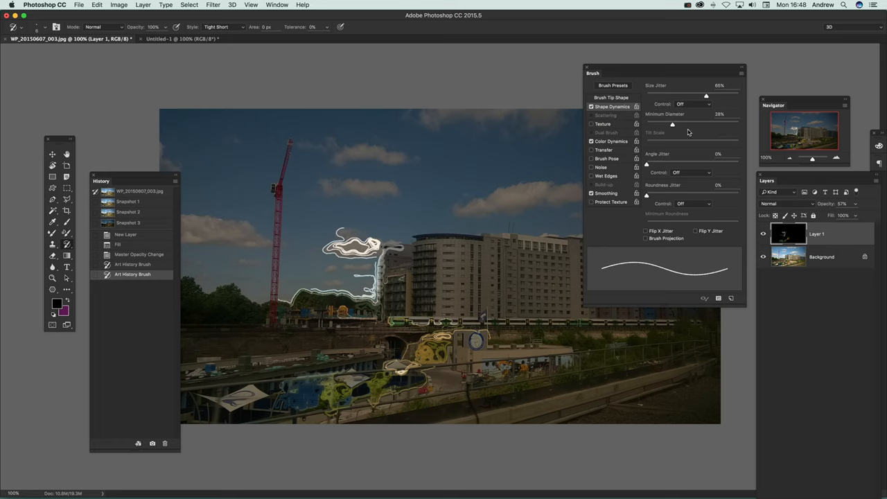
# Enable the brush's Color Dynamics and paint swirly strokes into the sky above the buildings.
pyautogui.click(611, 141)
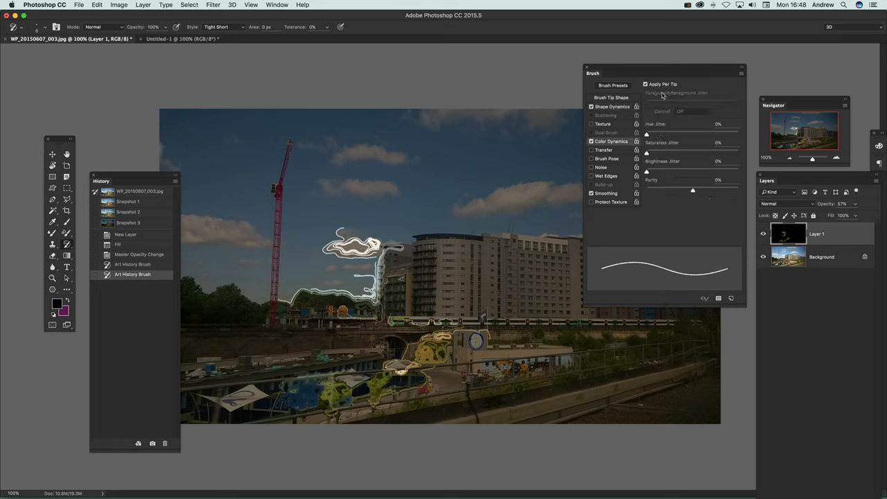
pyautogui.moveTo(652, 152)
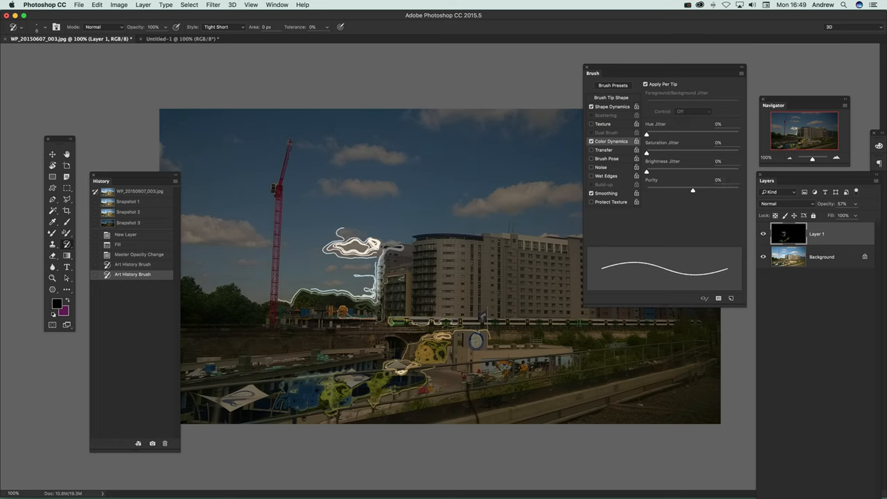
pyautogui.moveTo(605, 167)
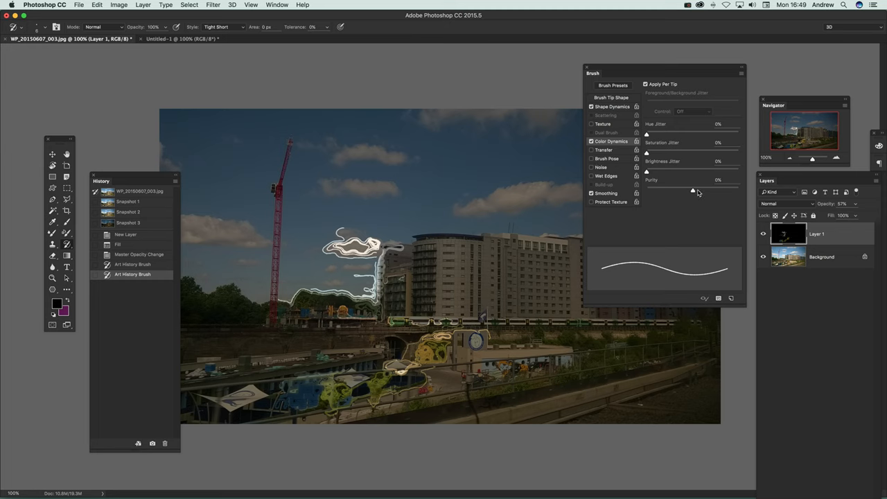
pyautogui.moveTo(708, 219)
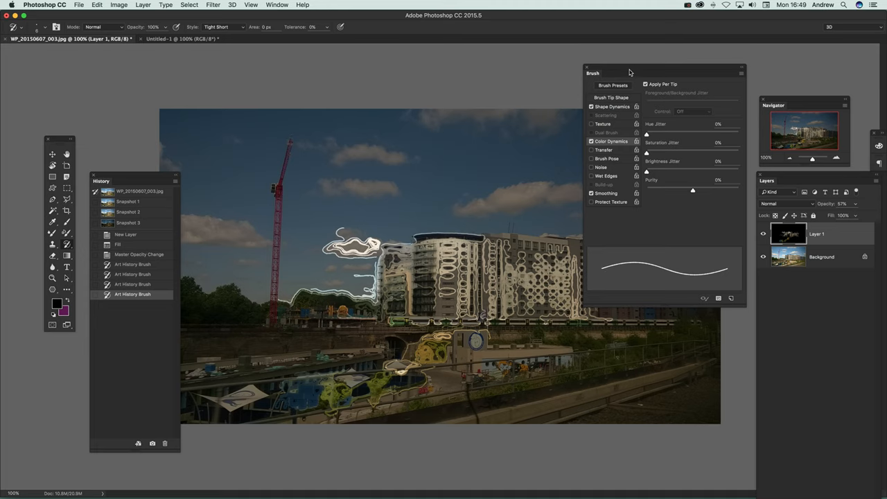
pyautogui.moveTo(627, 73); pyautogui.dragTo(735, 84)
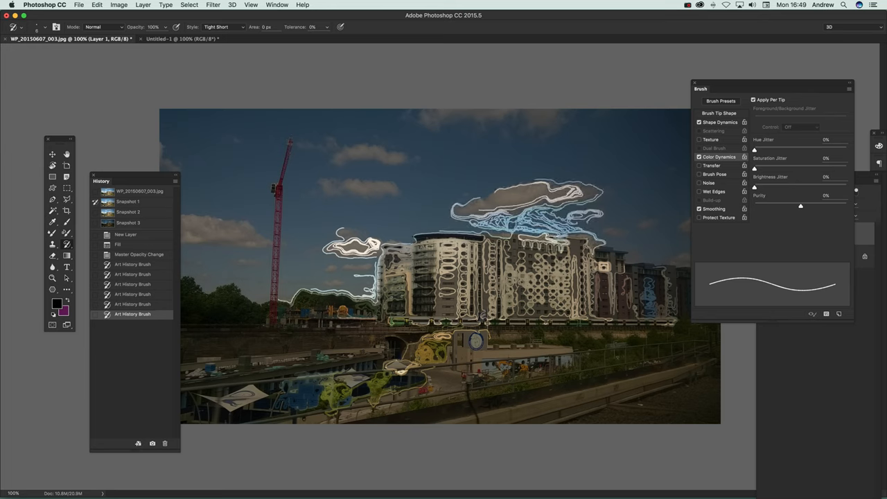
pyautogui.click(128, 212)
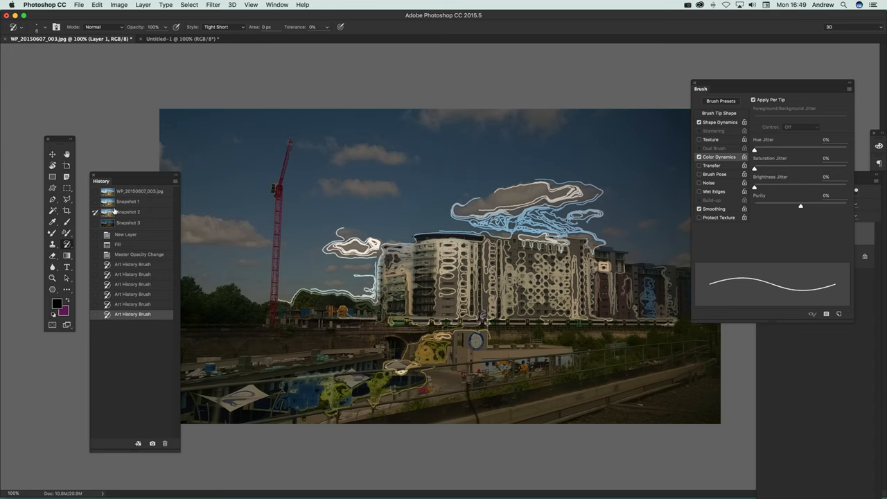
pyautogui.moveTo(129, 215)
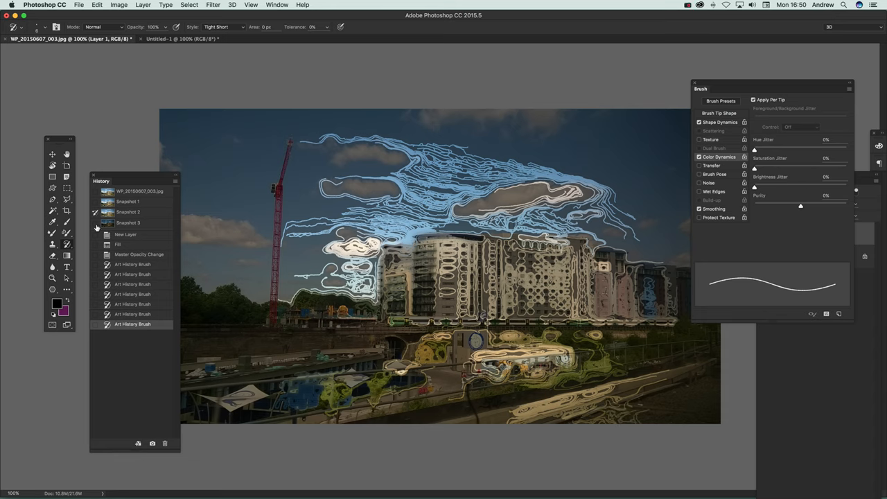
pyautogui.moveTo(165, 208)
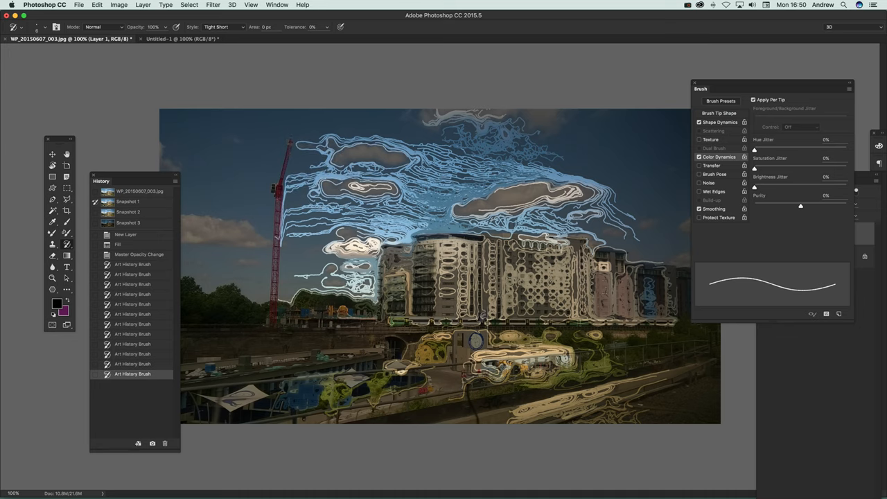
# Switch to the star brush tip for broader Art History Brush strokes.
pyautogui.click(37, 27)
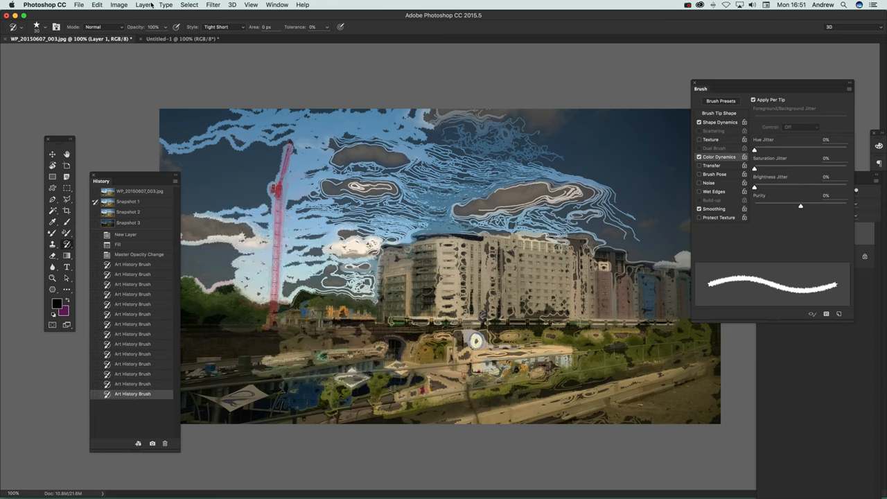
# Create a new empty Layer 2 above the painted cityscape.
pyautogui.click(144, 5)
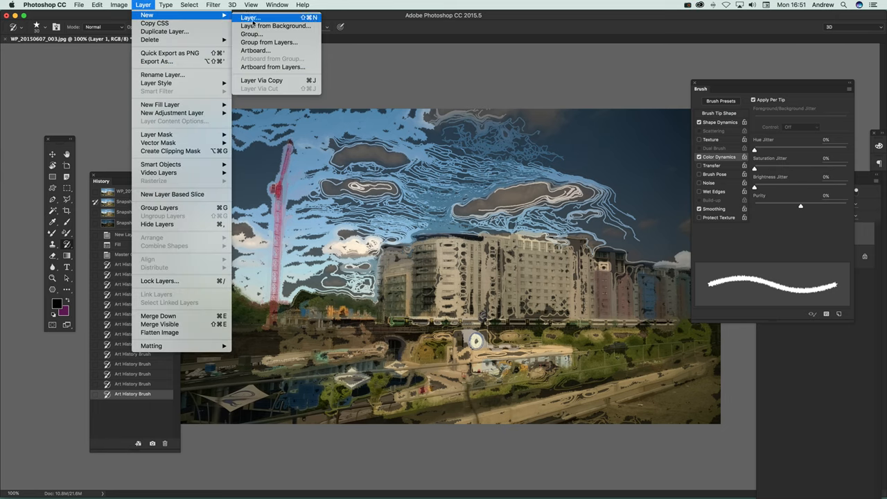
pyautogui.click(250, 17)
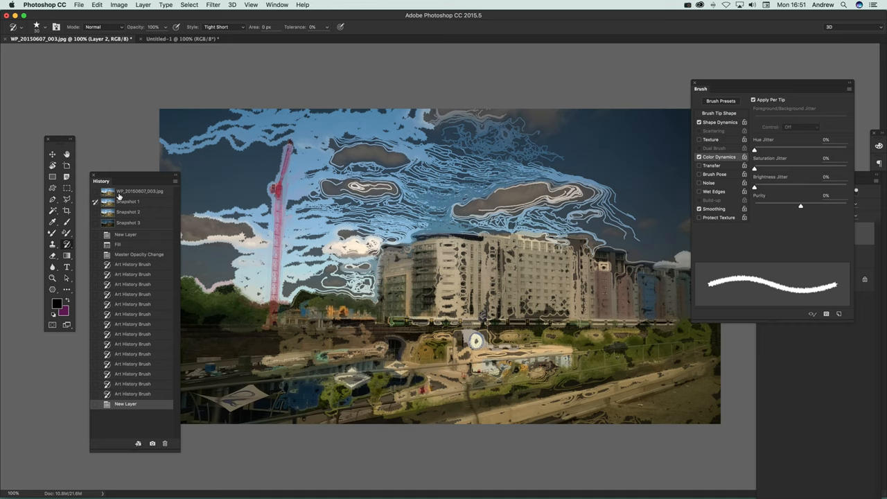
pyautogui.moveTo(437, 3)
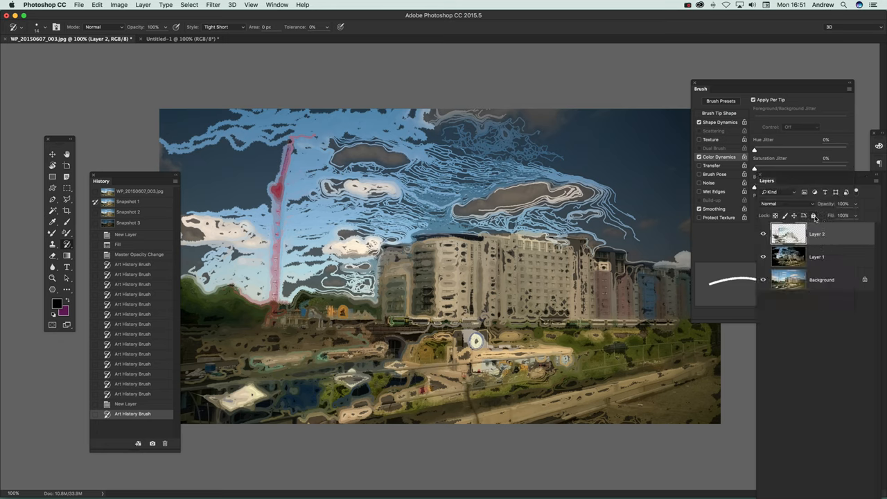
# Select the black-filled Layer 1 to raise its opacity to 100%.
pyautogui.click(817, 256)
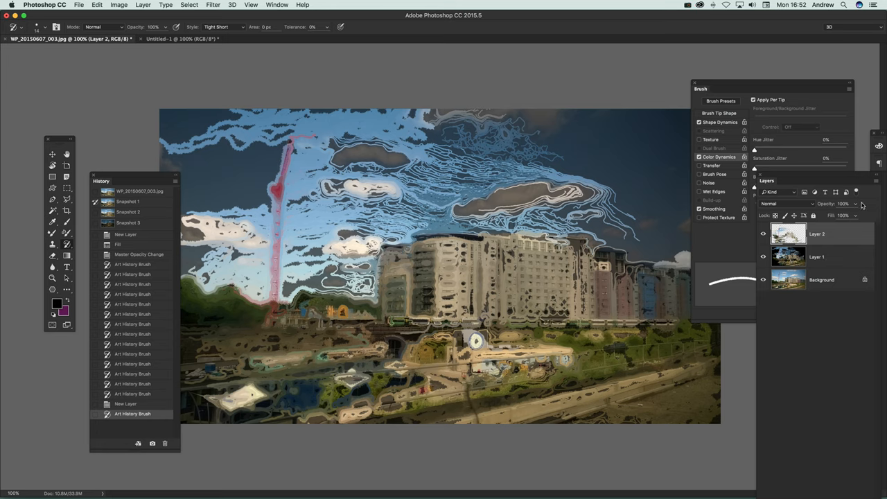
pyautogui.moveTo(844, 262)
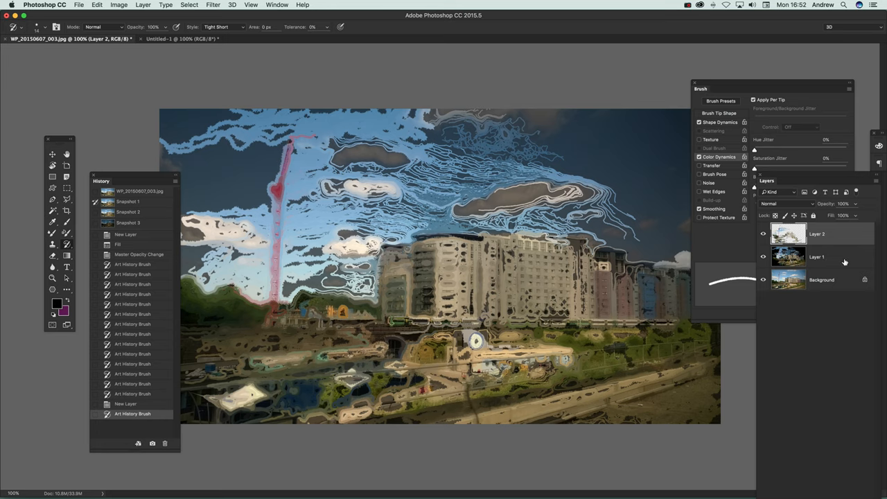
pyautogui.click(817, 256)
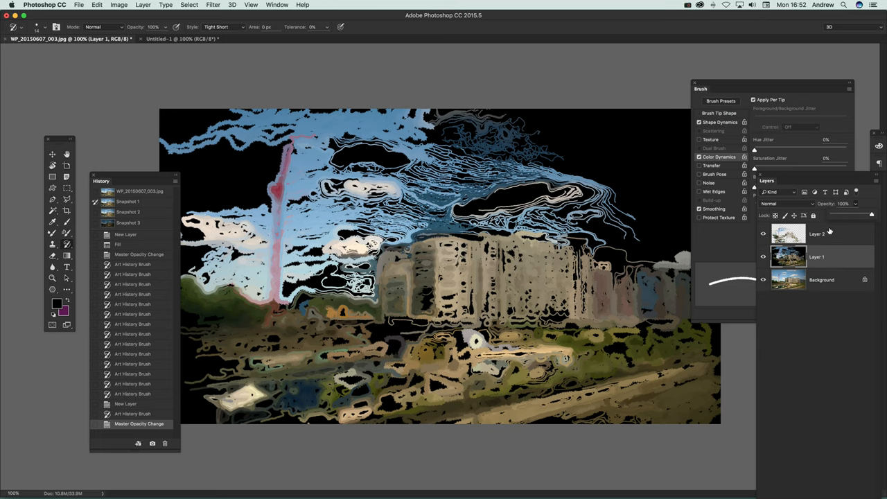
pyautogui.moveTo(832, 276)
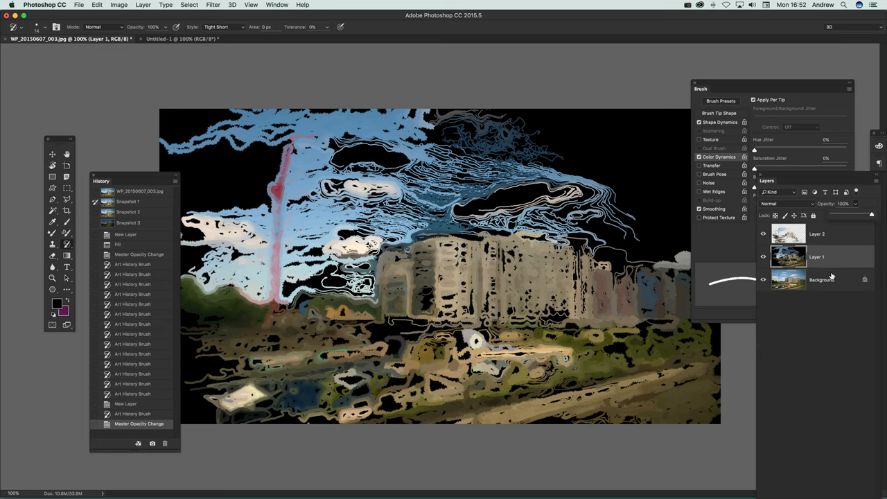